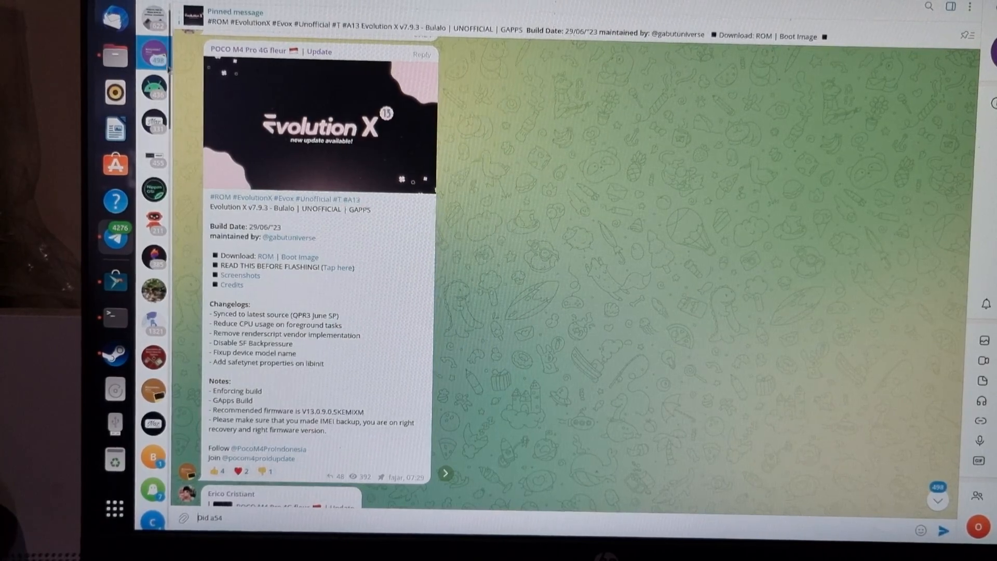
{"action": "mouse_move", "coordinate": [122, 57]}
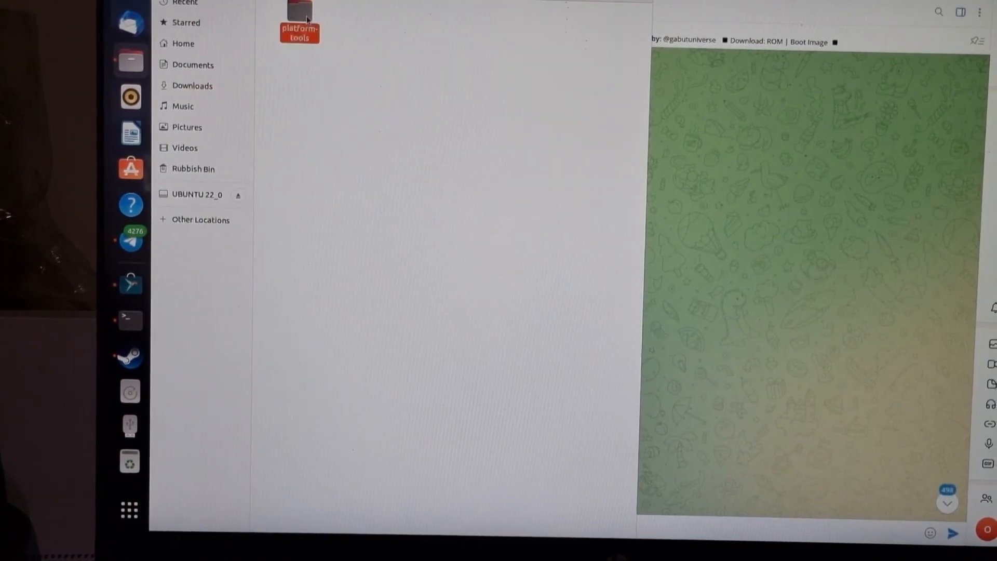
- Open the platform-tools folder and launch a terminal there via Open in Terminal
{"action": "double_click", "coordinate": [299, 31]}
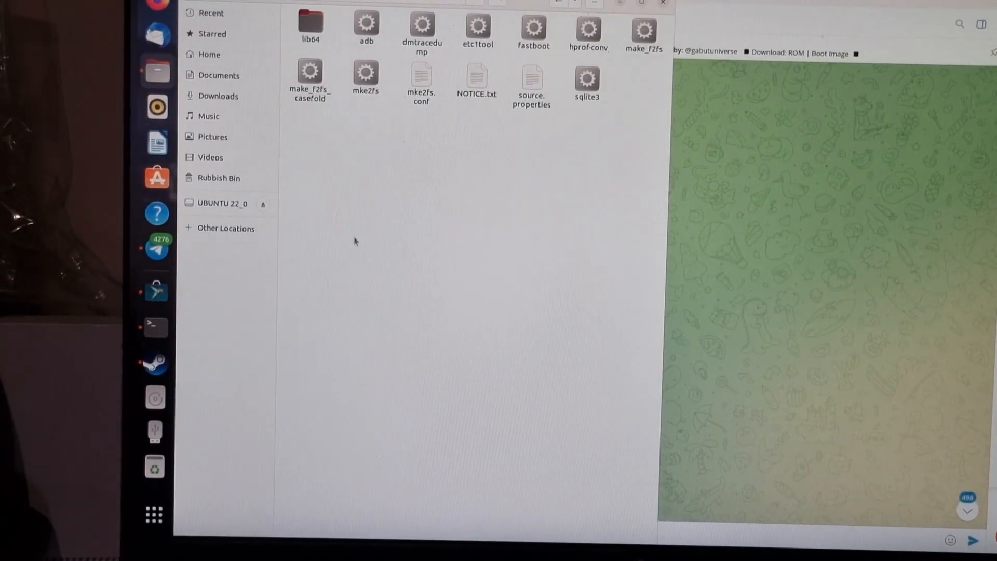
{"action": "left_click", "coordinate": [154, 326]}
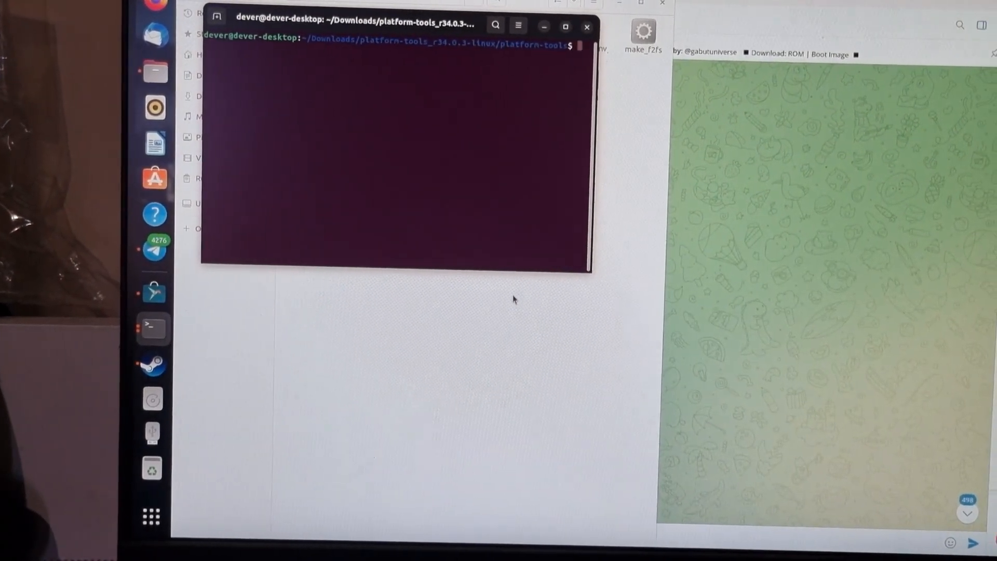
- Maximize the terminal, run 'fastboot devices' to confirm the phone, and type the next command
{"action": "type", "text": "fastboot devices"}
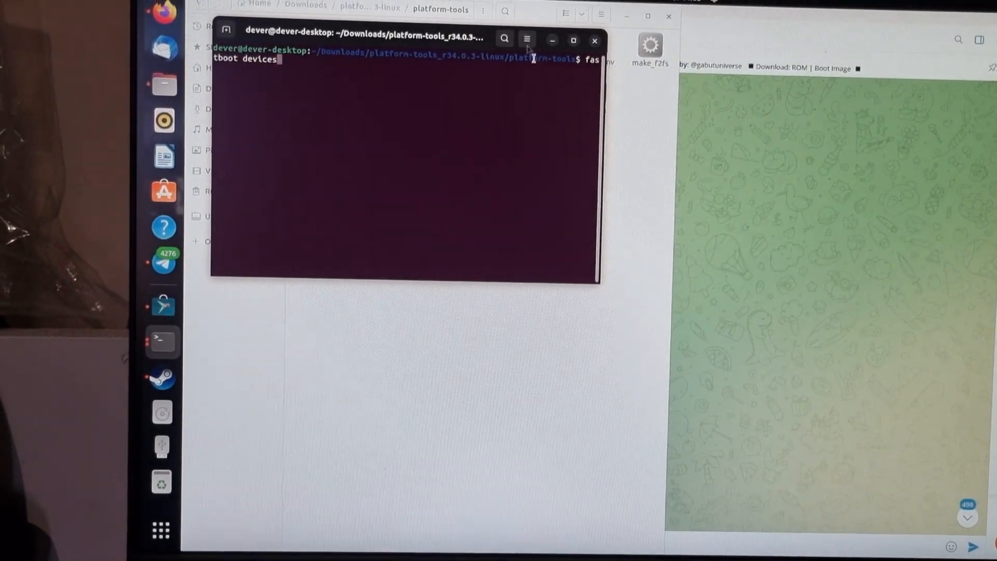
{"action": "left_click", "coordinate": [573, 41]}
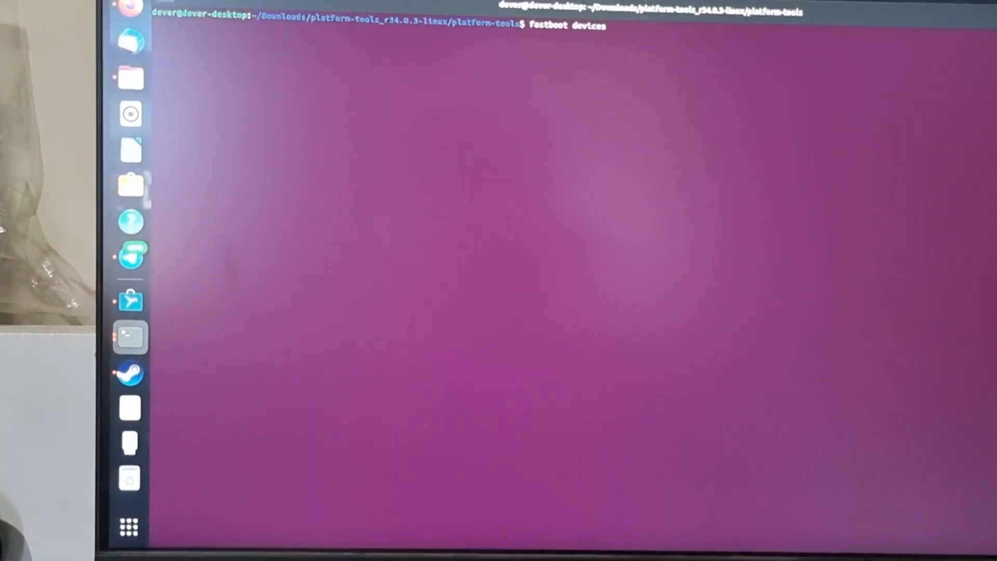
{"action": "key", "text": "Return"}
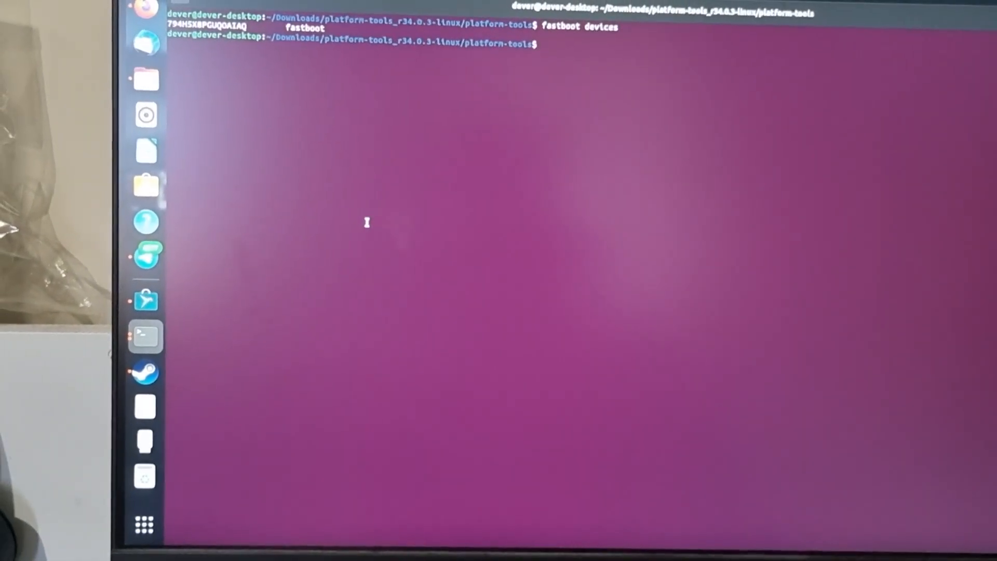
{"action": "type", "text": "sudo snap install telegram-desktop"}
{"action": "type", "text": "fastboot flash boot '/home/dever/Downloads/OrangeFox-R12.1-Stable-fleur.img'"}
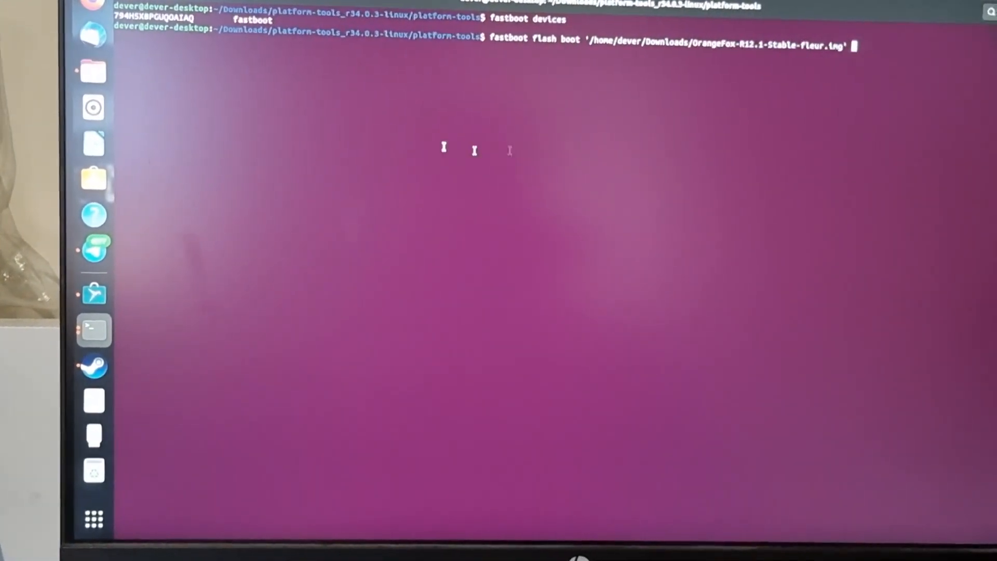
{"action": "mouse_move", "coordinate": [93, 70]}
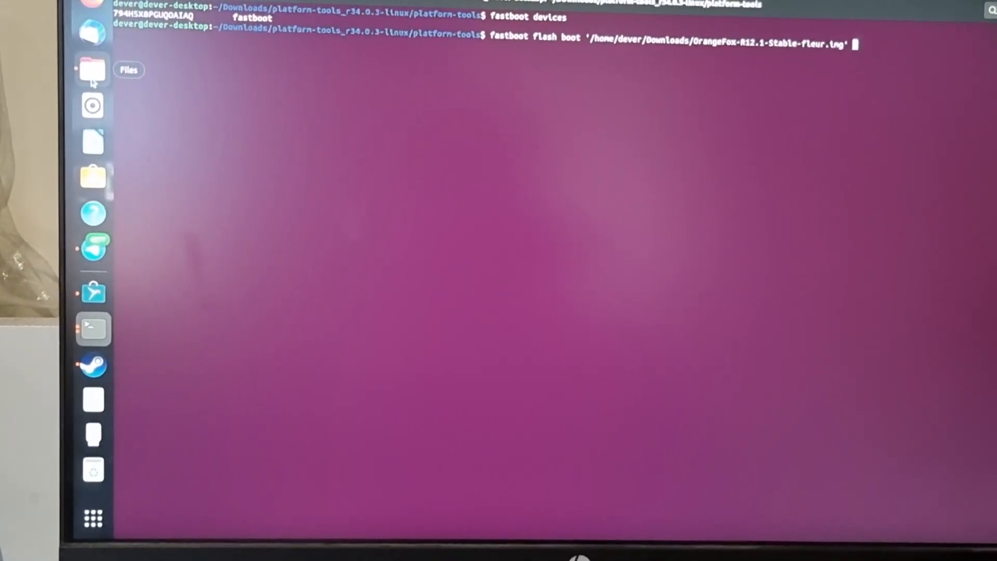
- Check the OrangeFox image in Files, then run the fastboot flash to boot_b
{"action": "left_click", "coordinate": [92, 70]}
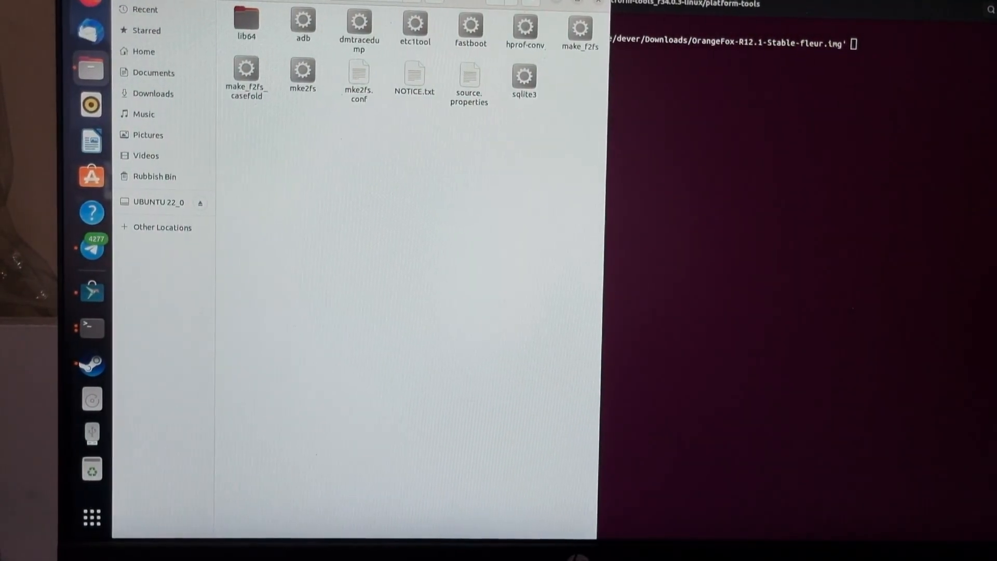
{"action": "left_click", "coordinate": [154, 96]}
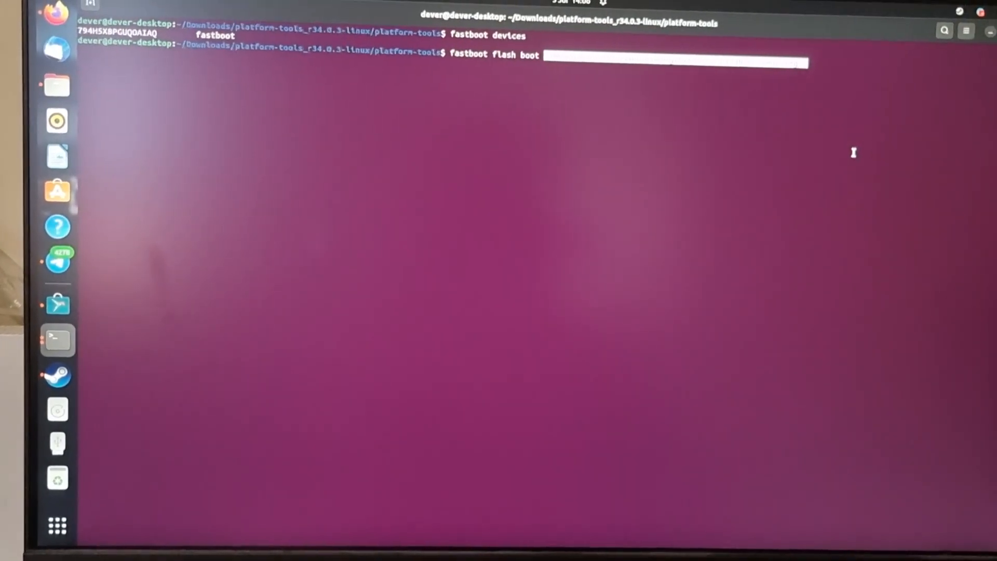
{"action": "key", "text": "Return"}
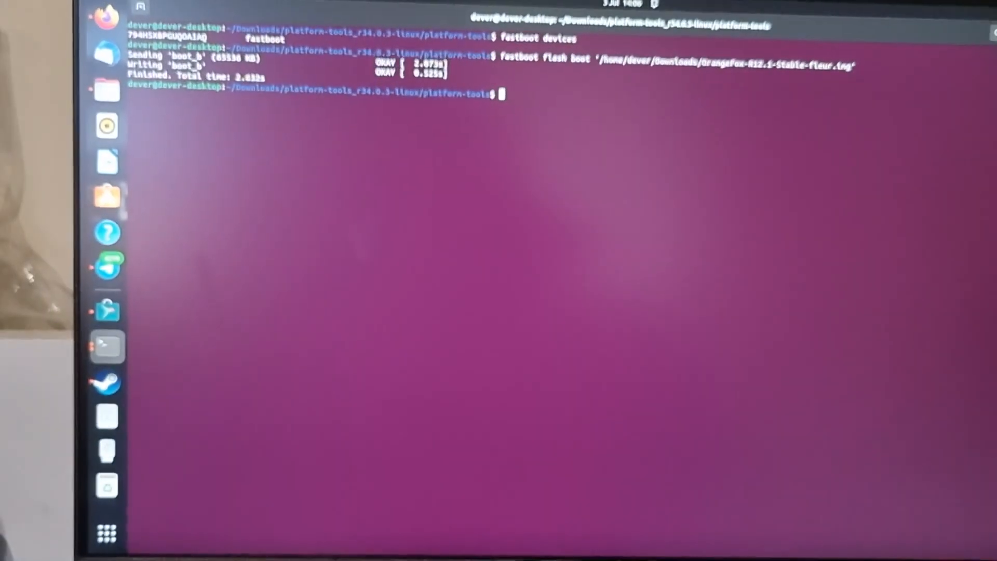
- Run 'fastboot reboot' to restart the phone after flashing
{"action": "type", "text": "fastboot"}
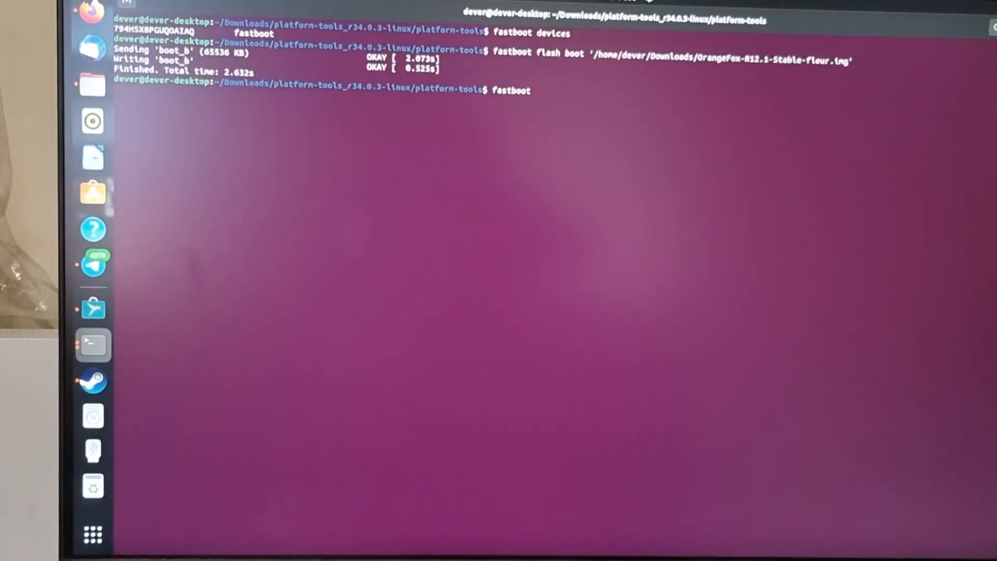
{"action": "type", "text": "reboot"}
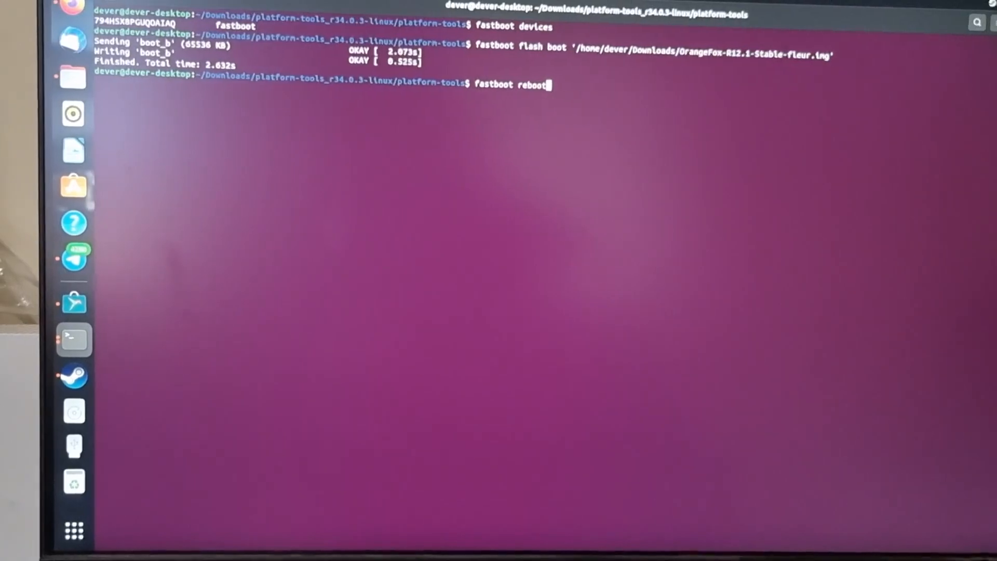
{"action": "key", "text": "Return"}
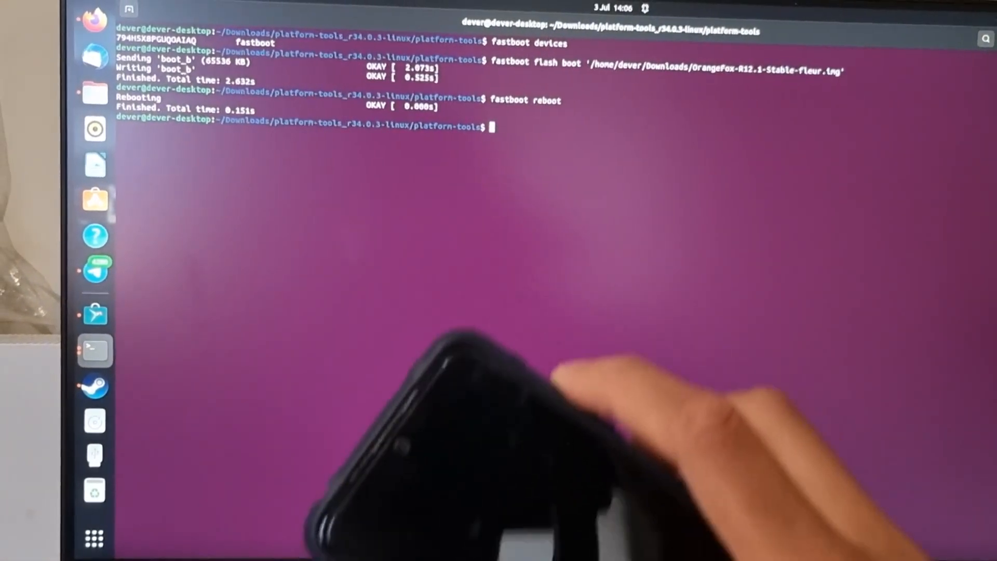